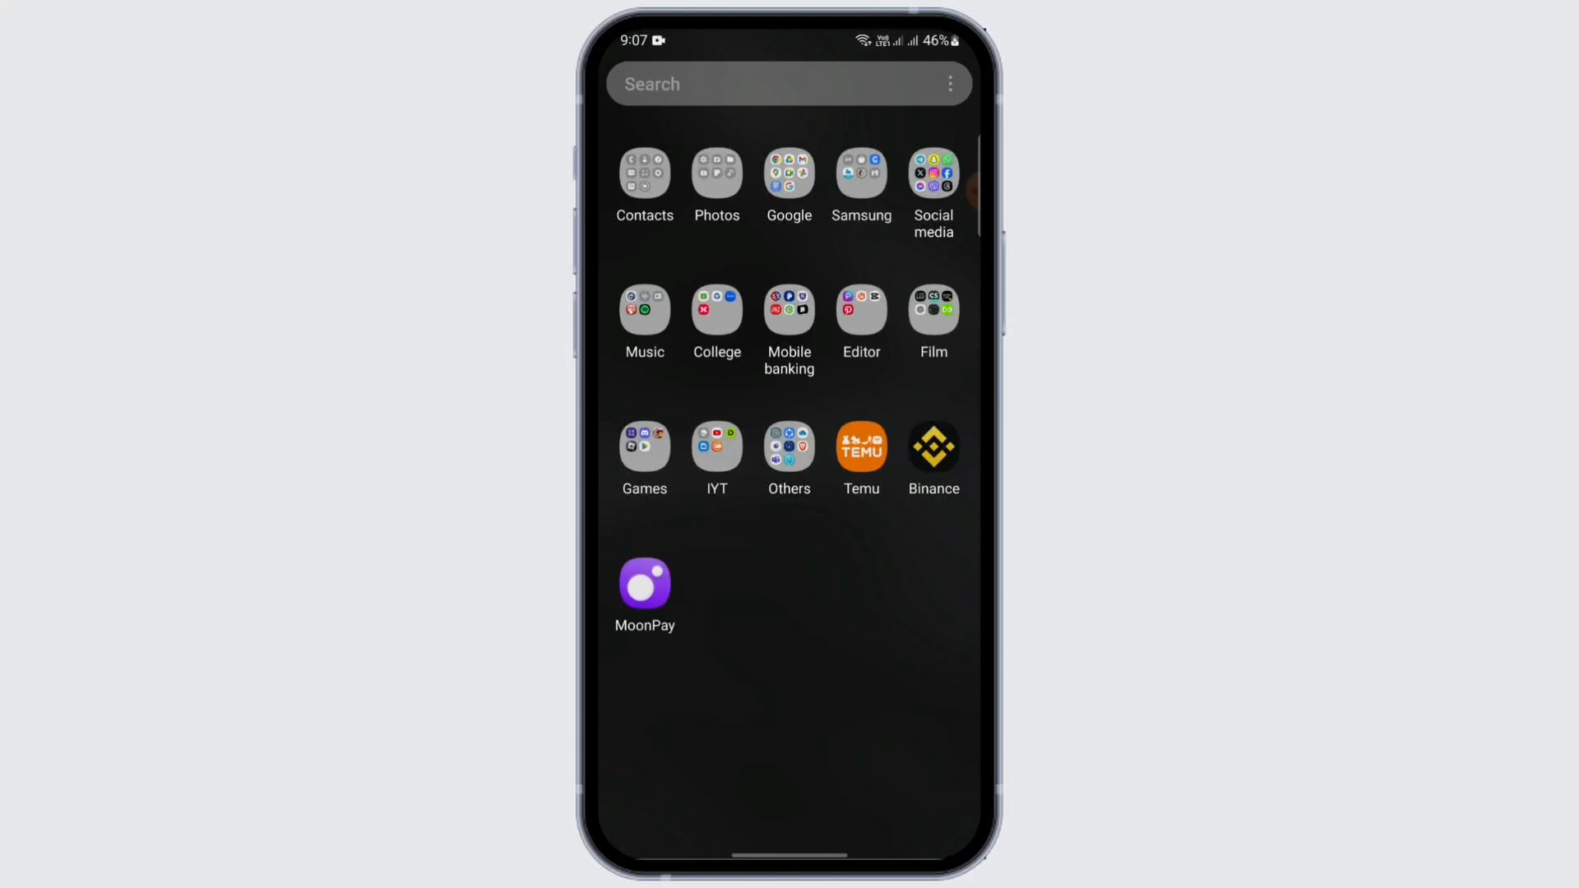
# Step: Launch Brave from the Others folder on the Android home screen
pyautogui.click(788, 450)
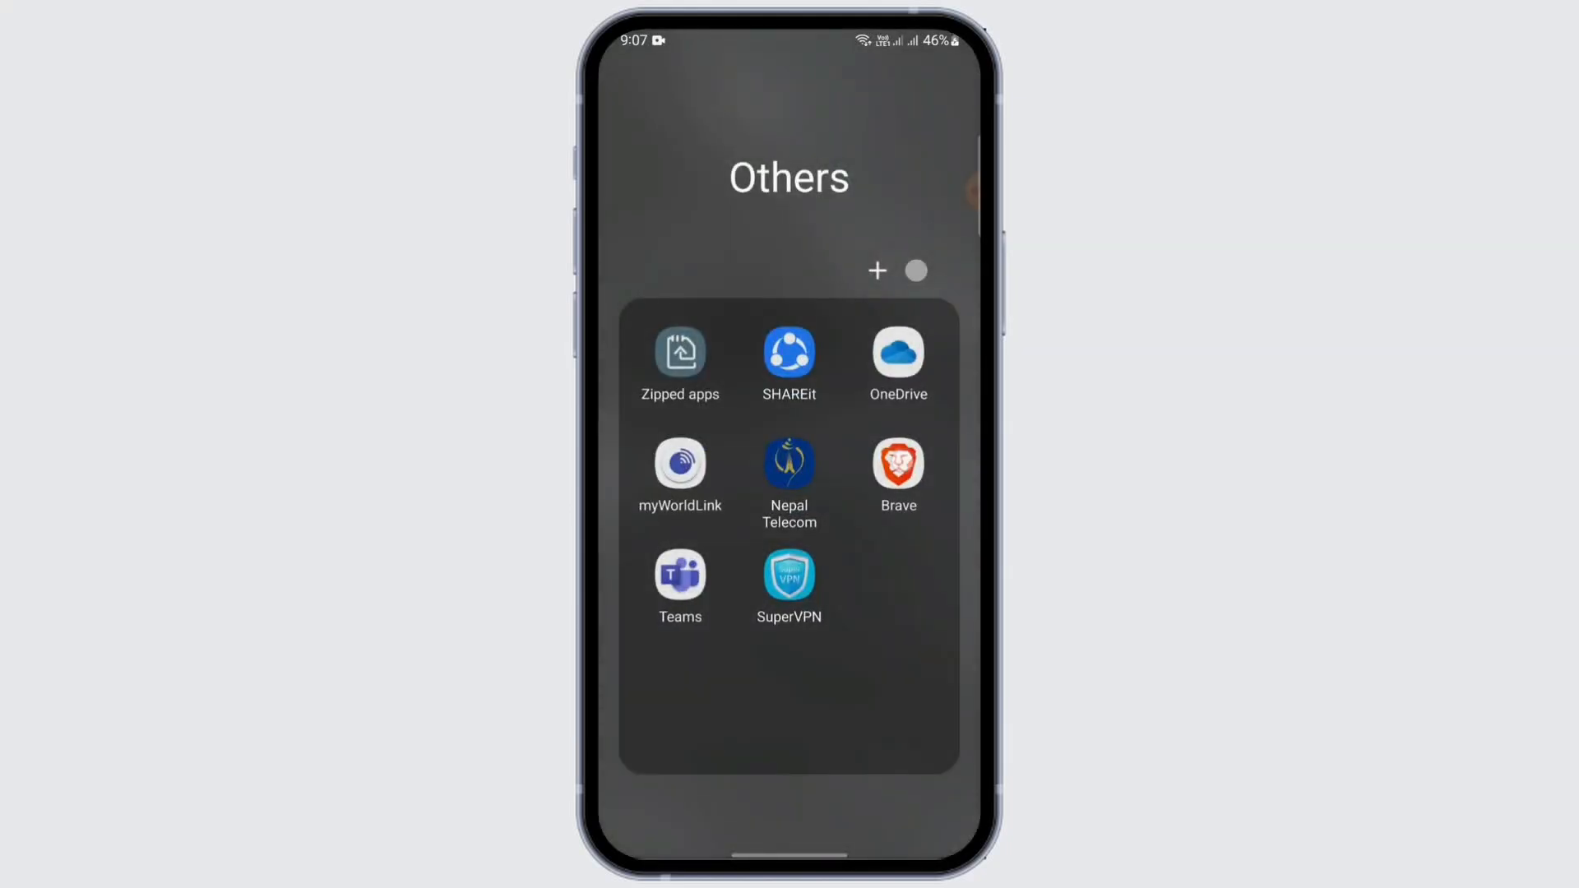
pyautogui.click(895, 466)
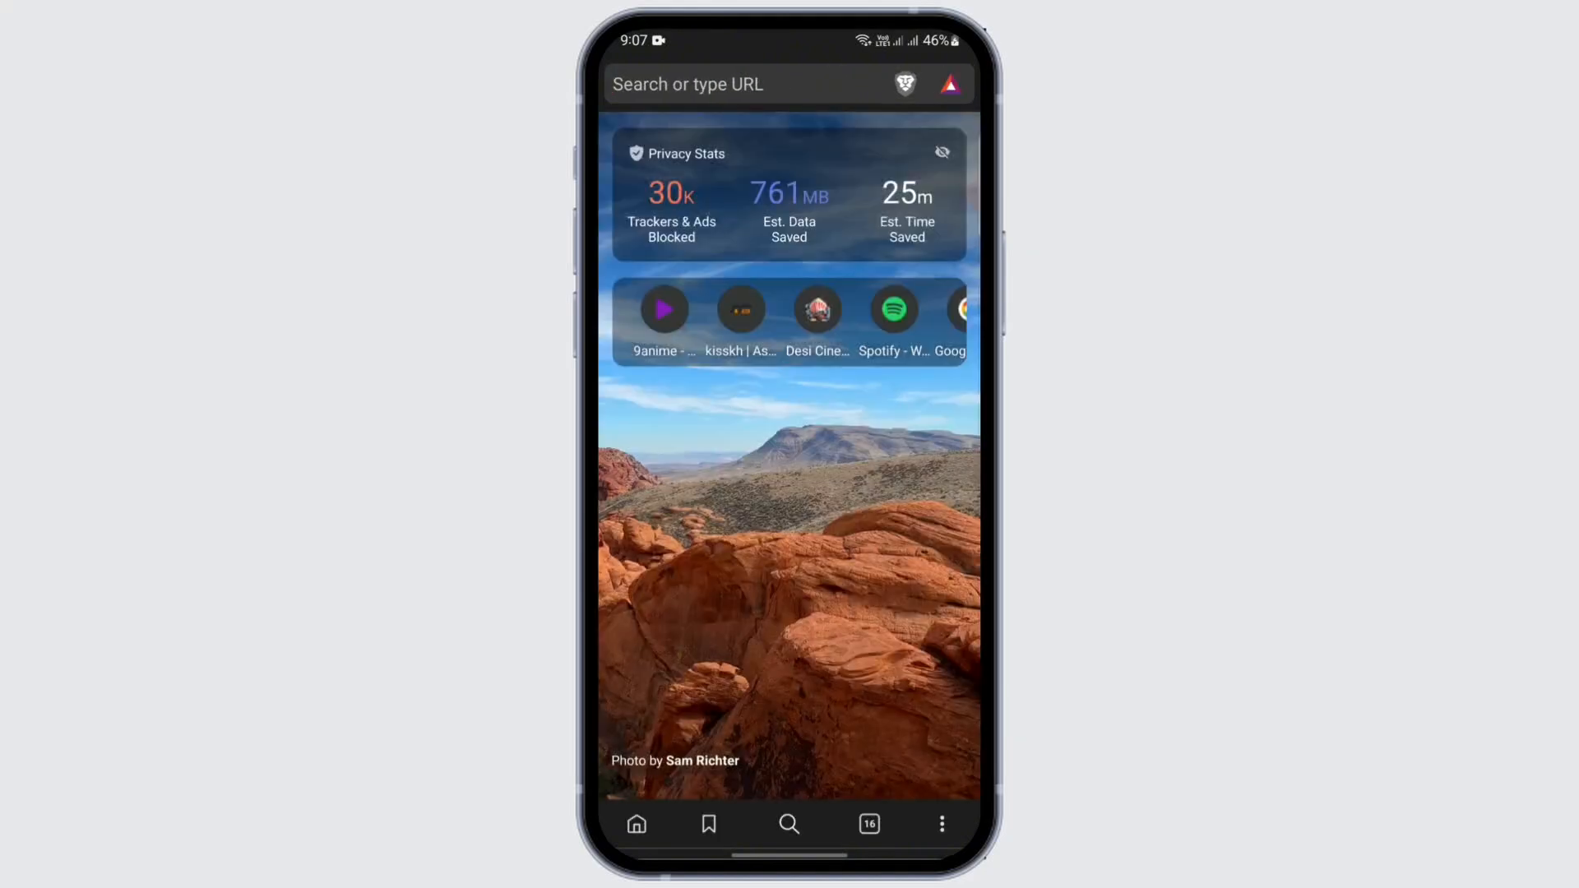
pyautogui.click(735, 84)
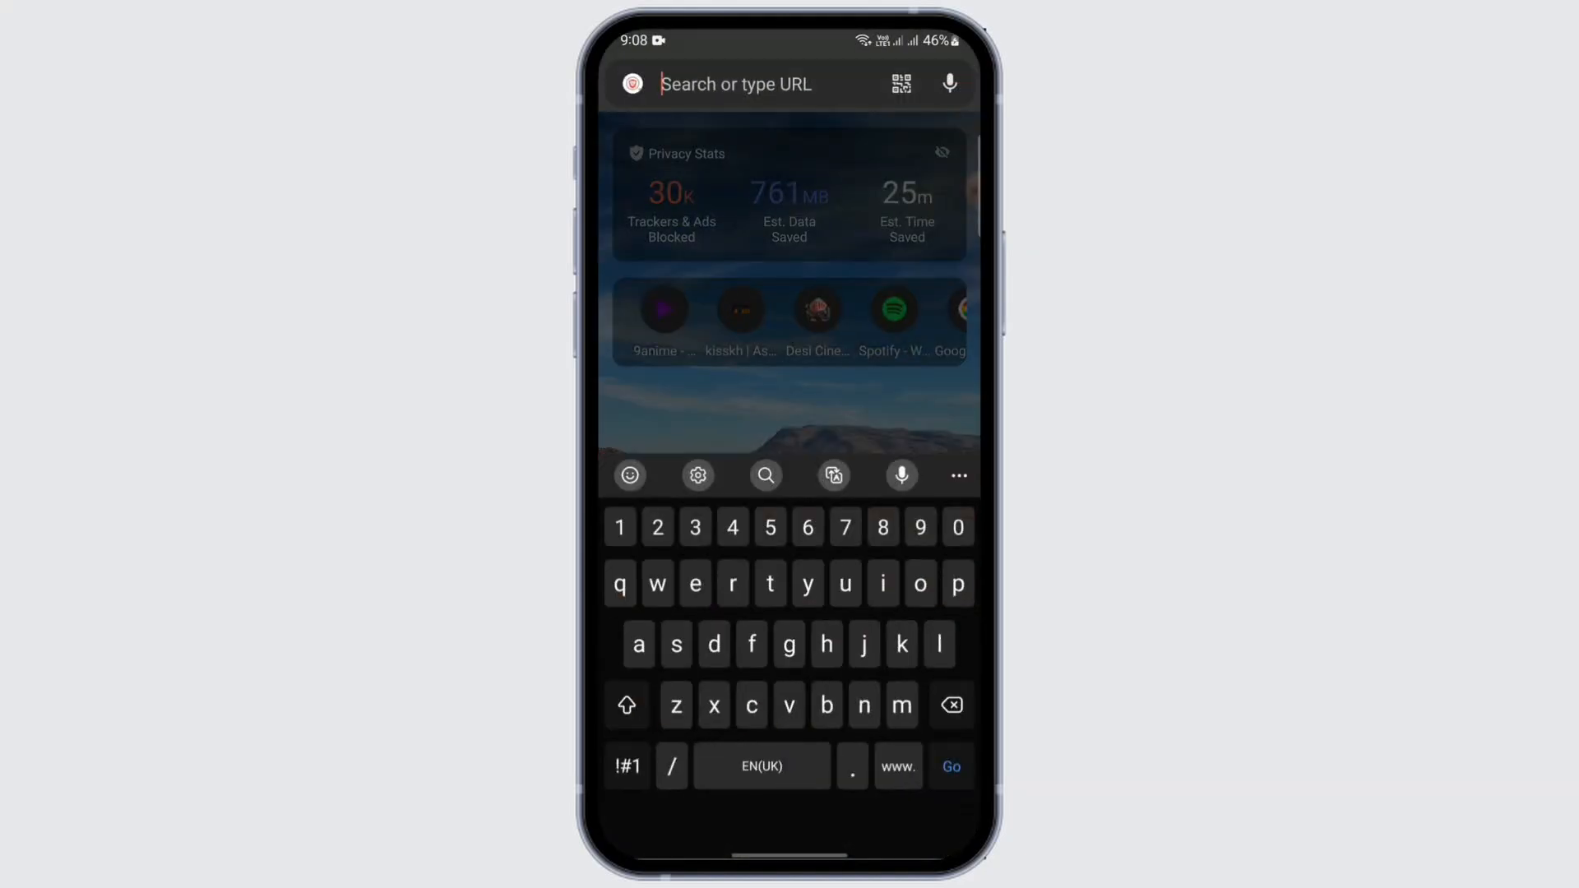
pyautogui.write('eww')
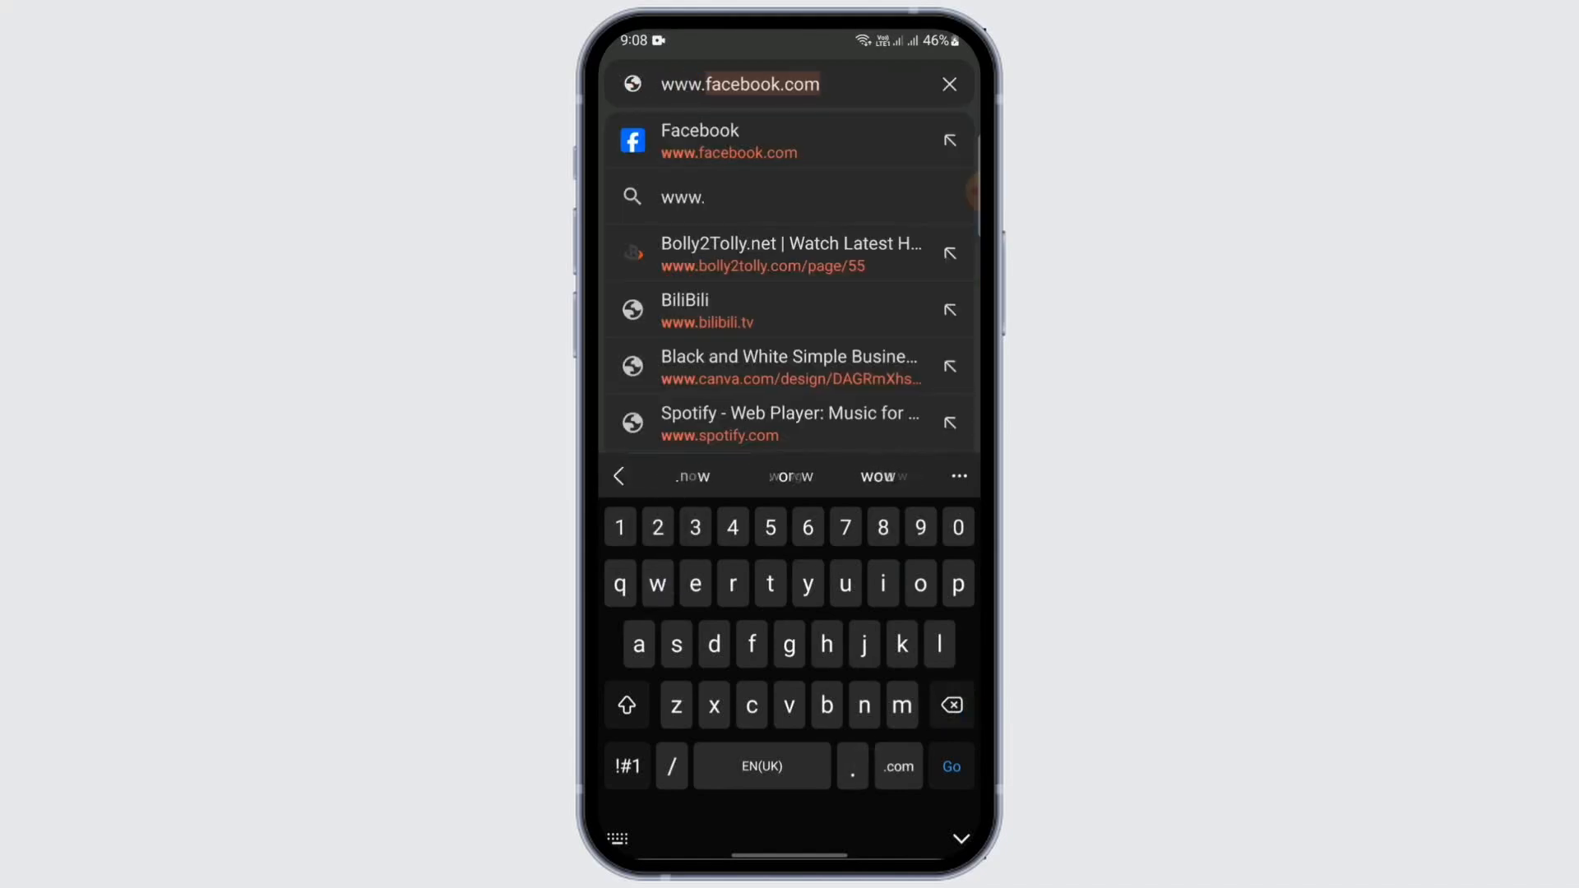
pyautogui.write('www.tickrt')
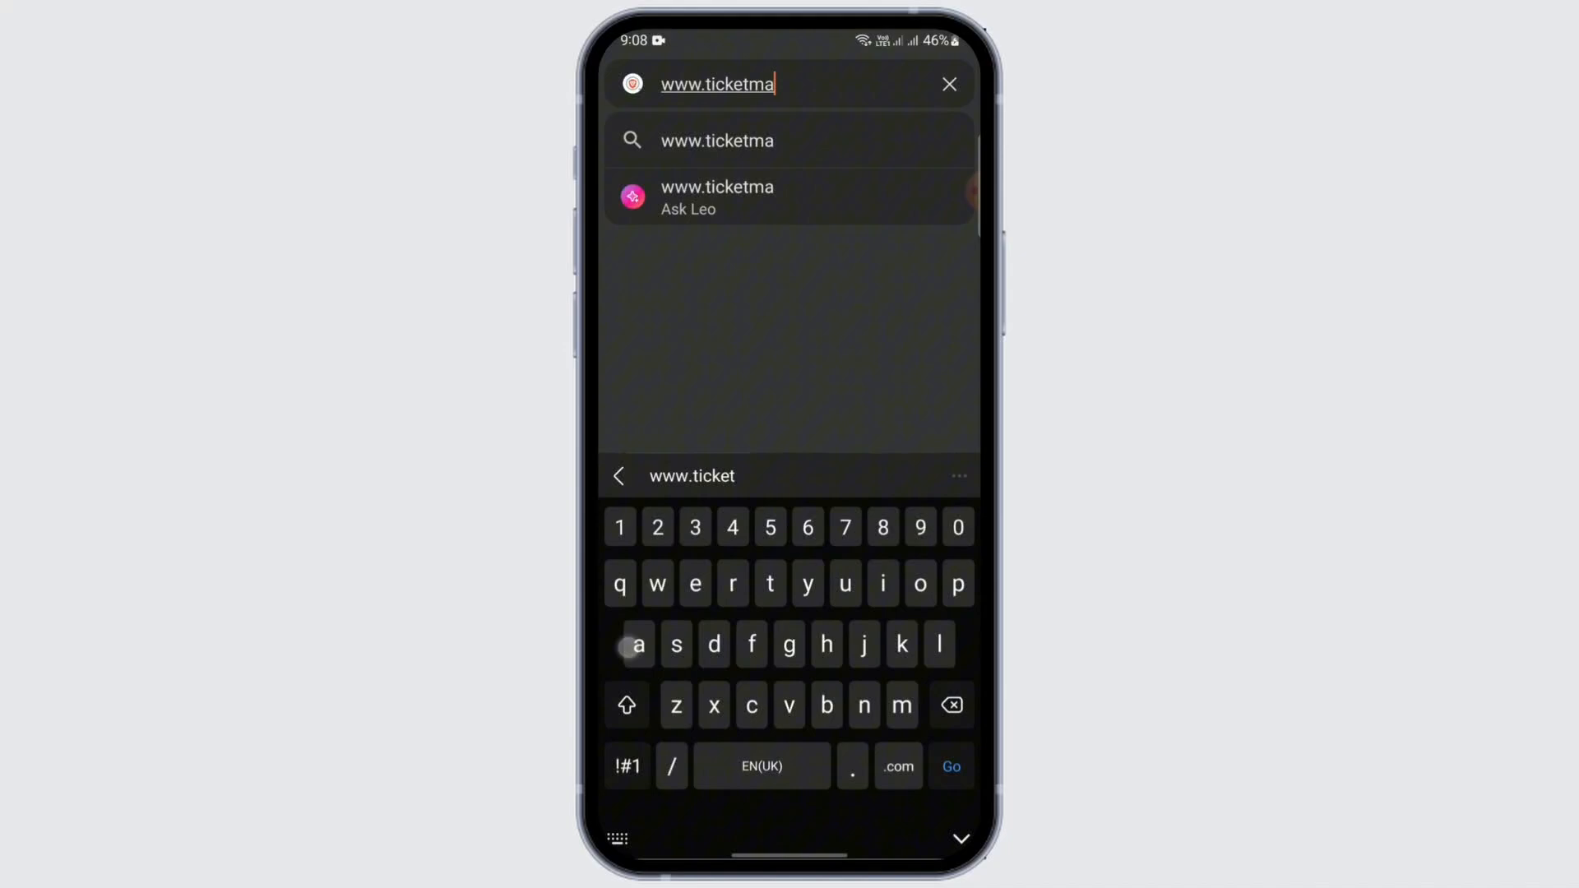
pyautogui.write('ster.com')
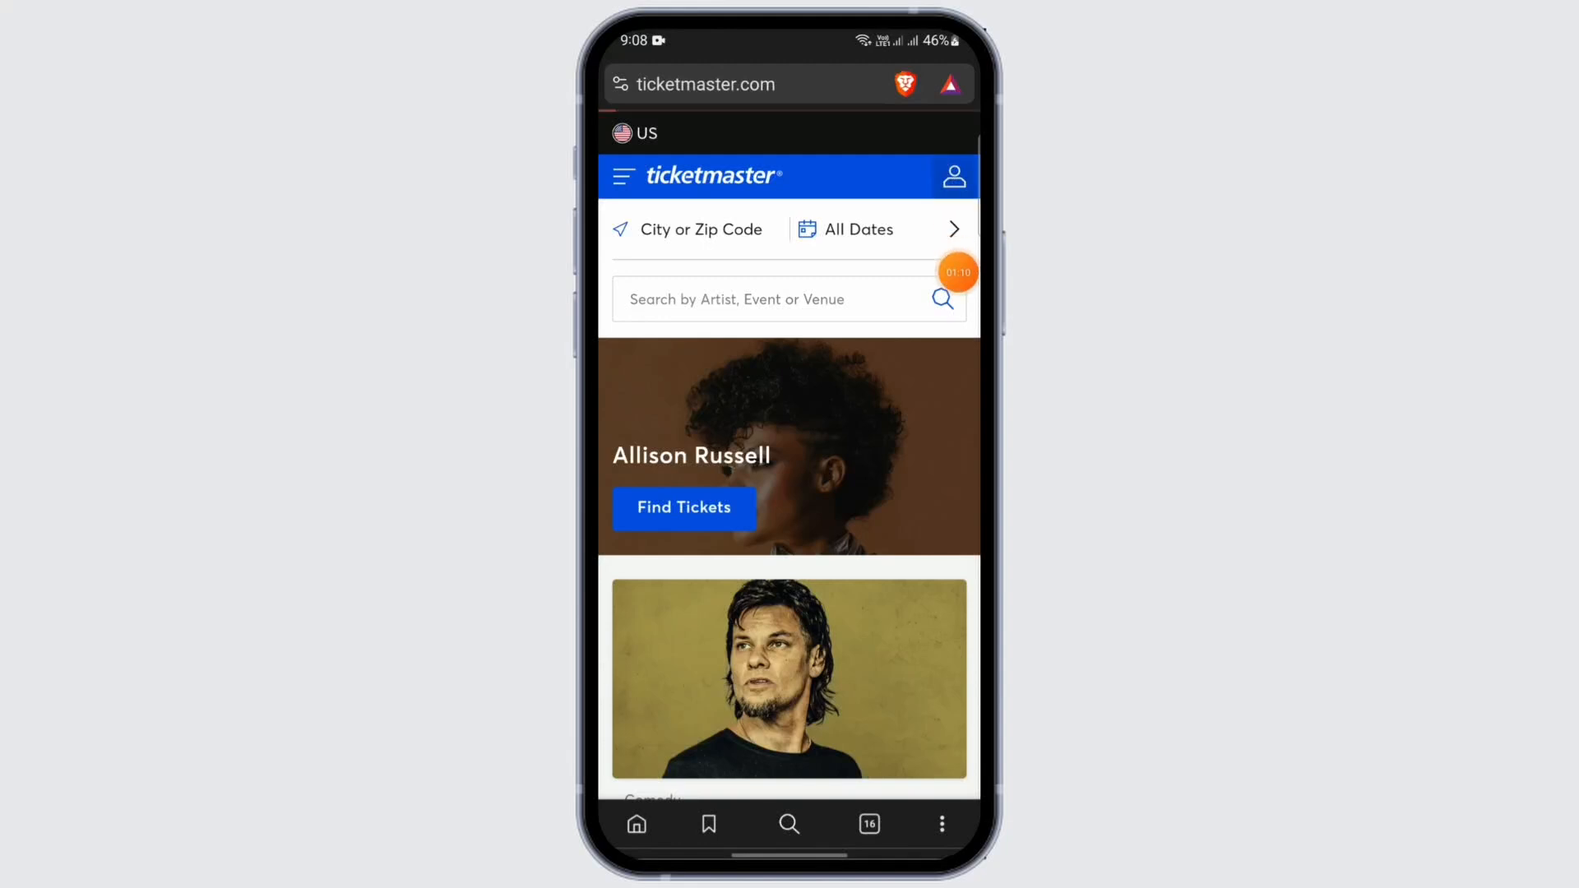
# Step: Reach the Ticketmaster Sign In page via the account icon in the header
pyautogui.click(952, 176)
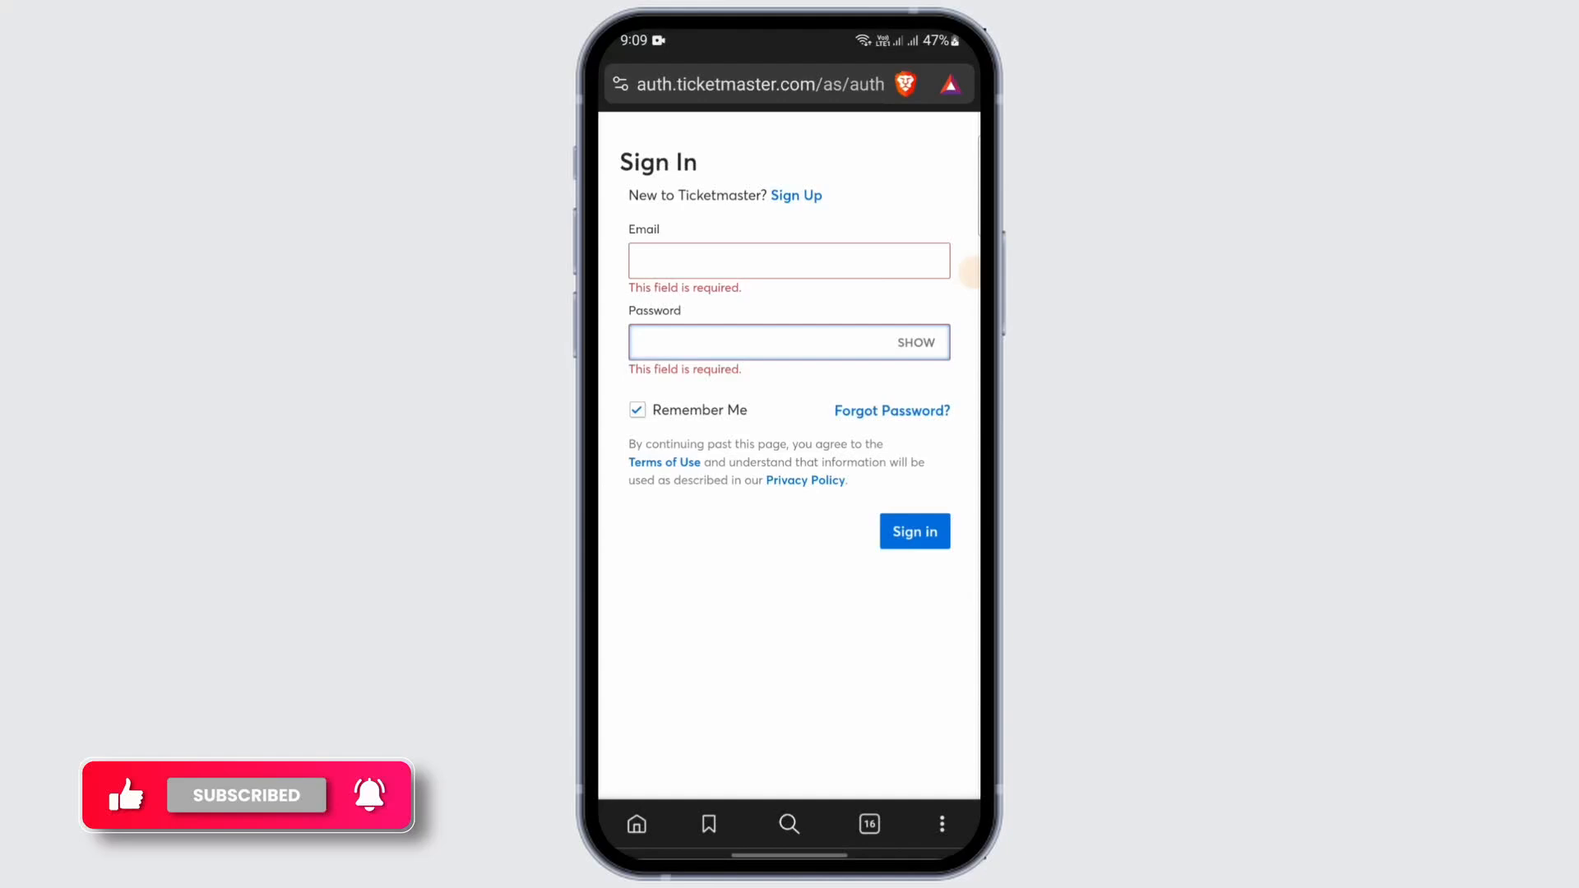
pyautogui.click(796, 196)
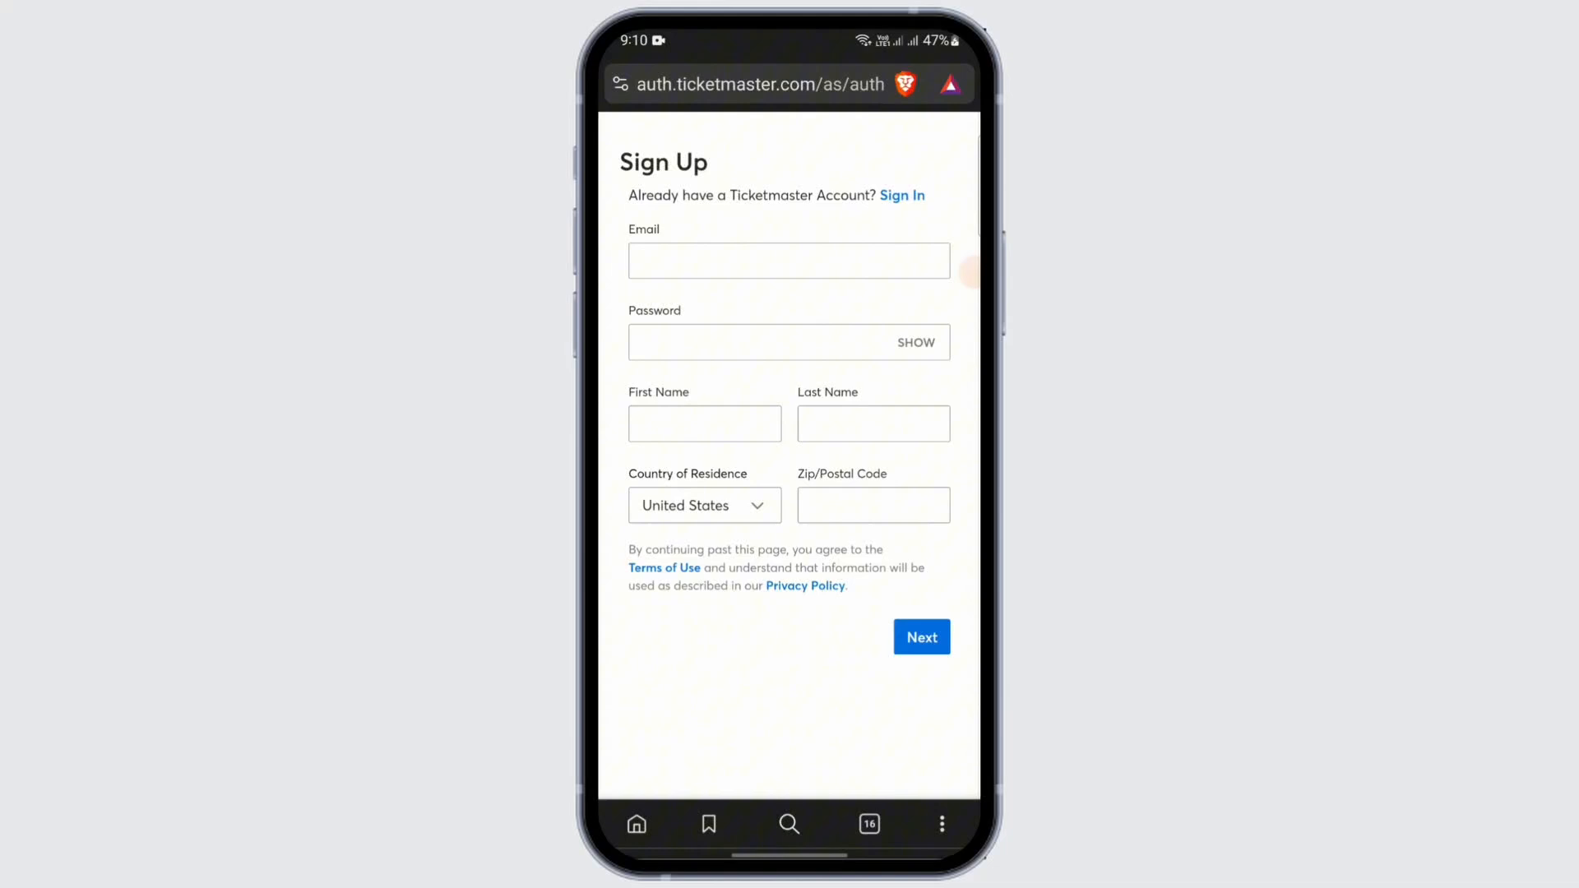
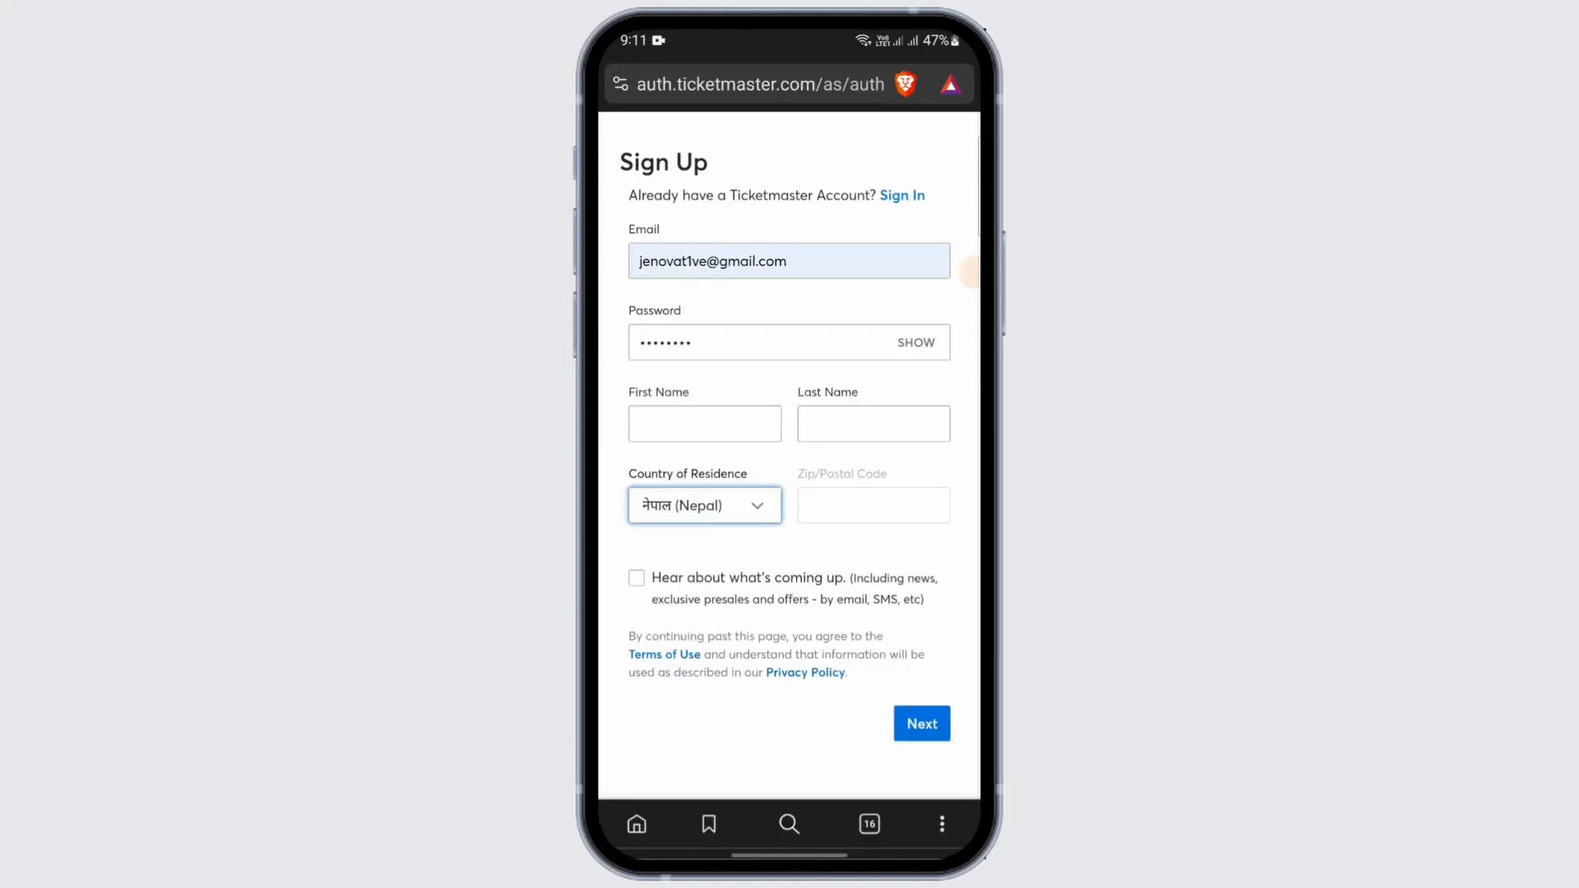
pyautogui.click(704, 423)
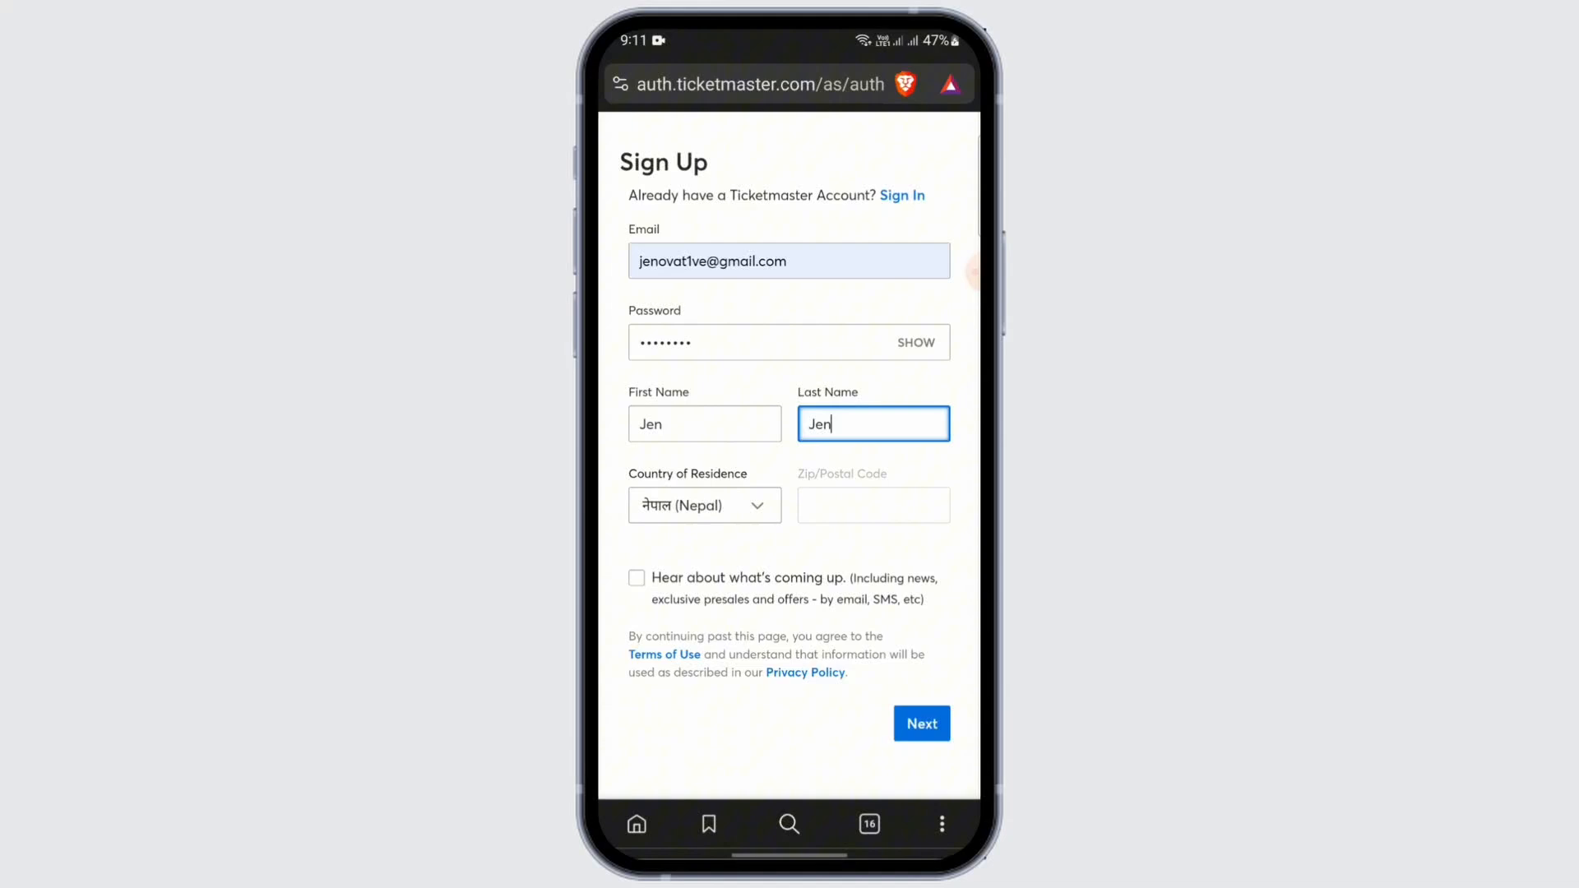
pyautogui.click(636, 578)
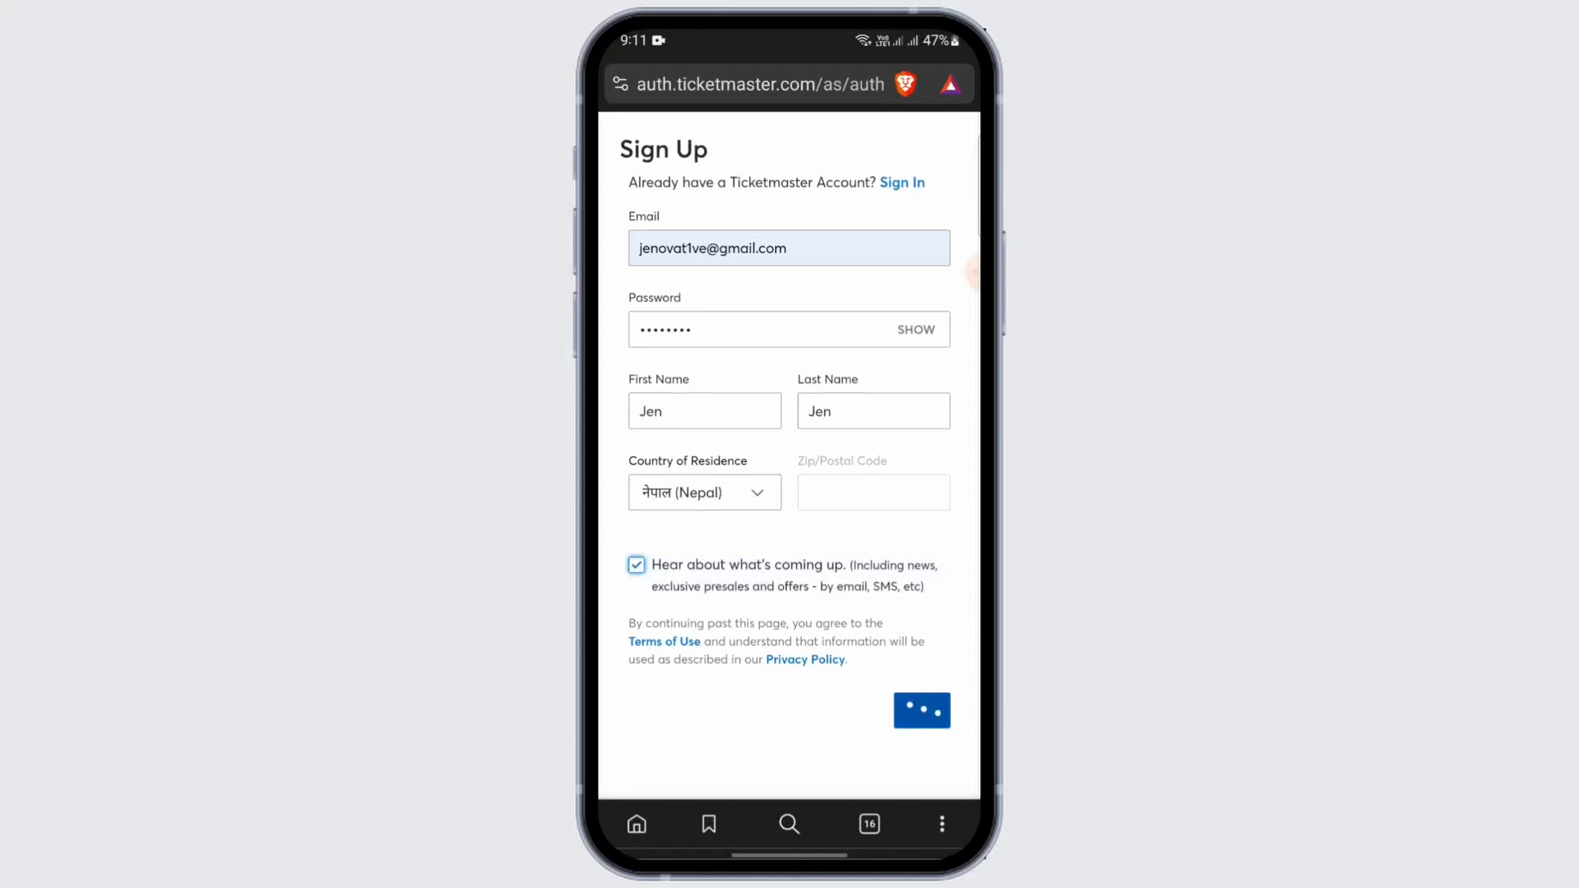
# Step: Complete phone and email verification and finish with Done to return to the home page
pyautogui.click(920, 710)
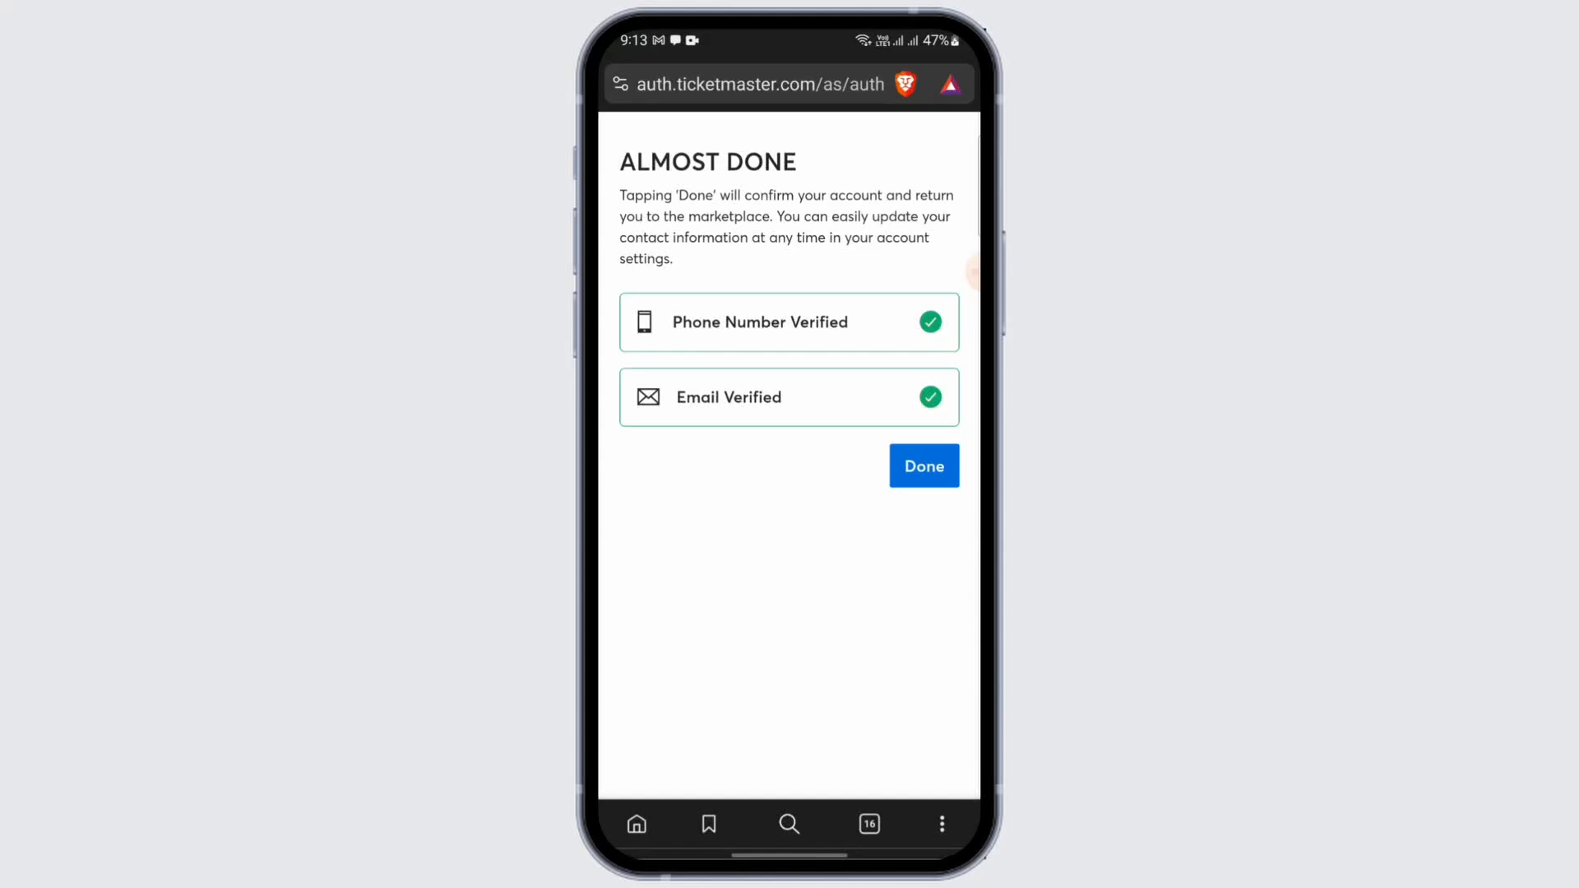
pyautogui.click(921, 466)
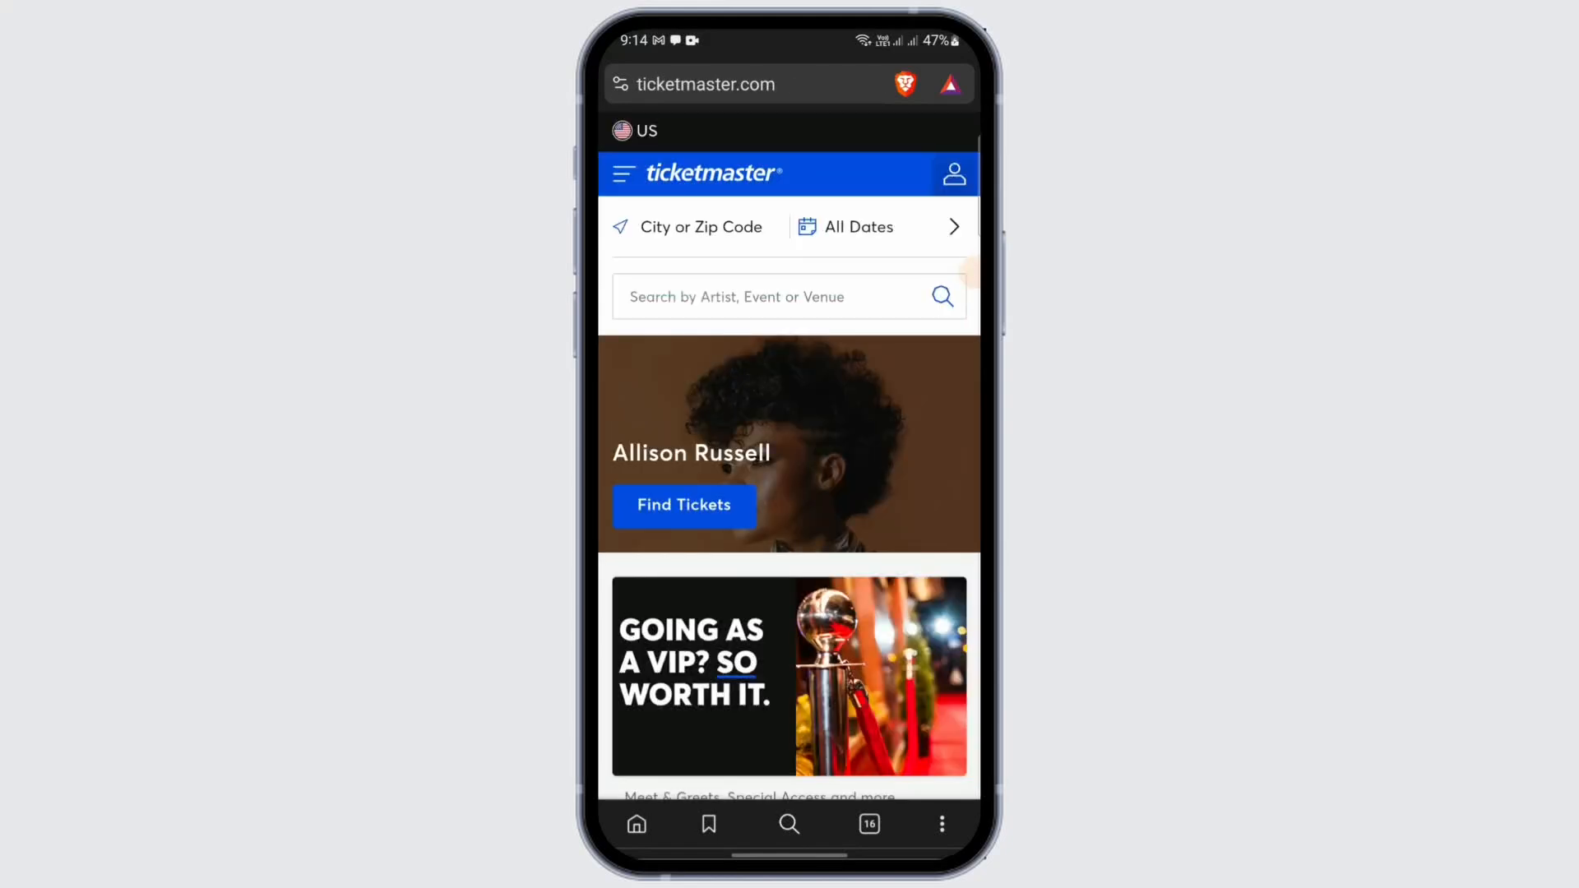